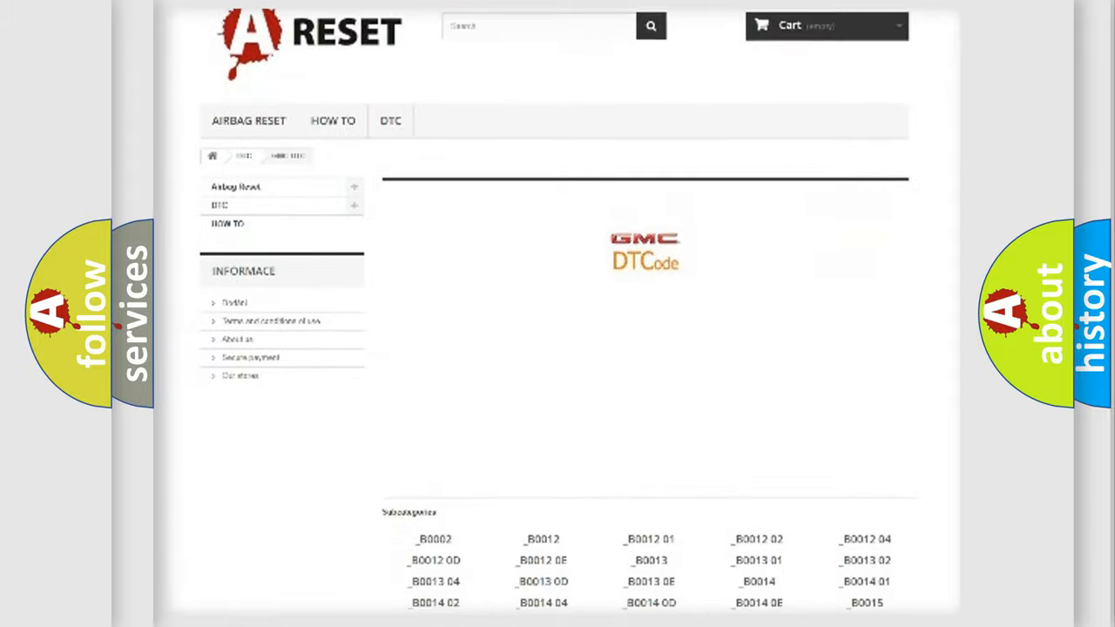
pyautogui.scroll(-3)
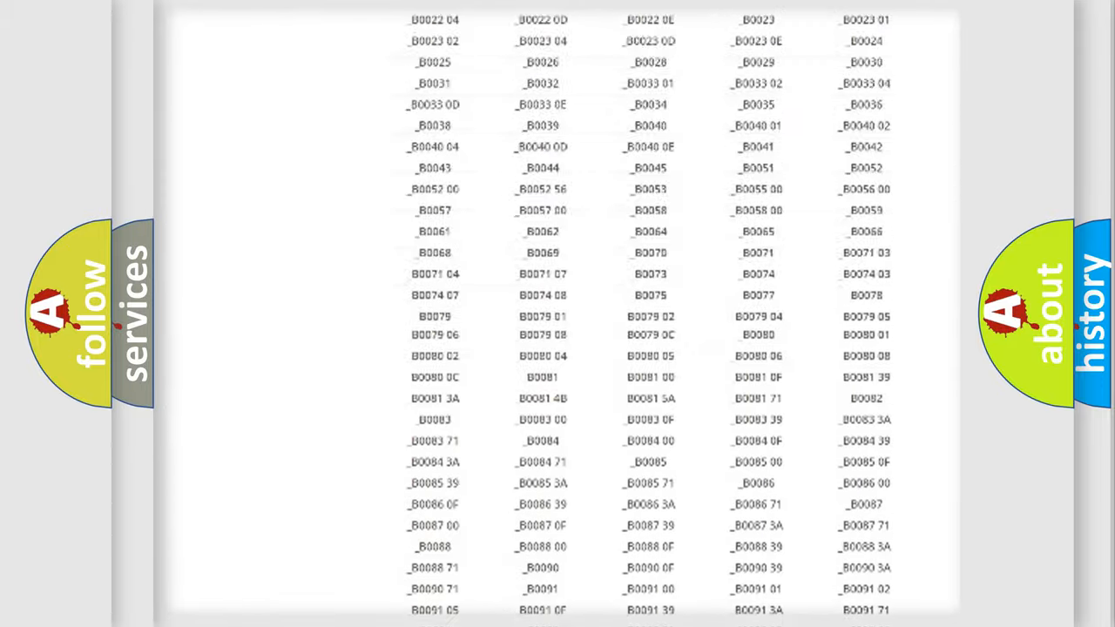